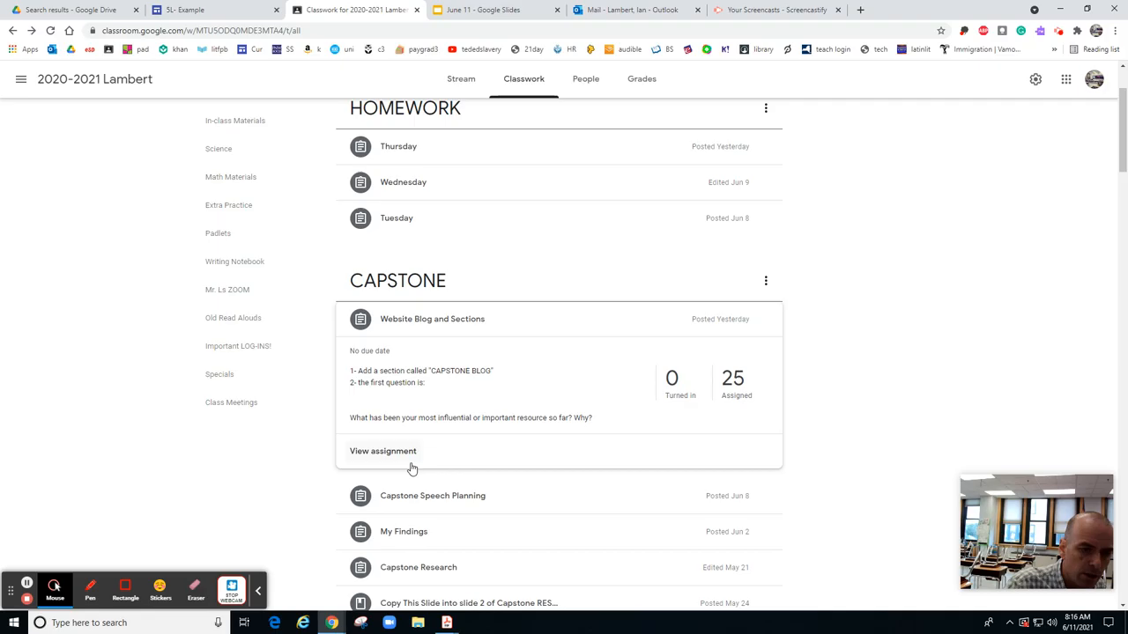
pyautogui.moveTo(500, 417)
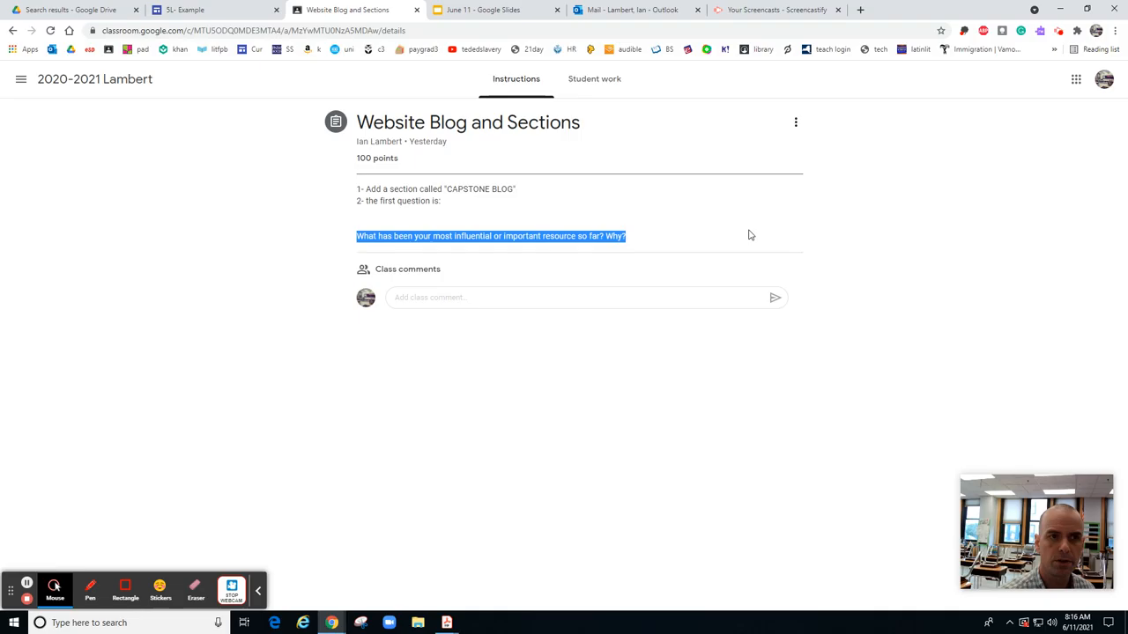
# View the Website Blog and Sections assignment and read its question
pyautogui.click(185, 11)
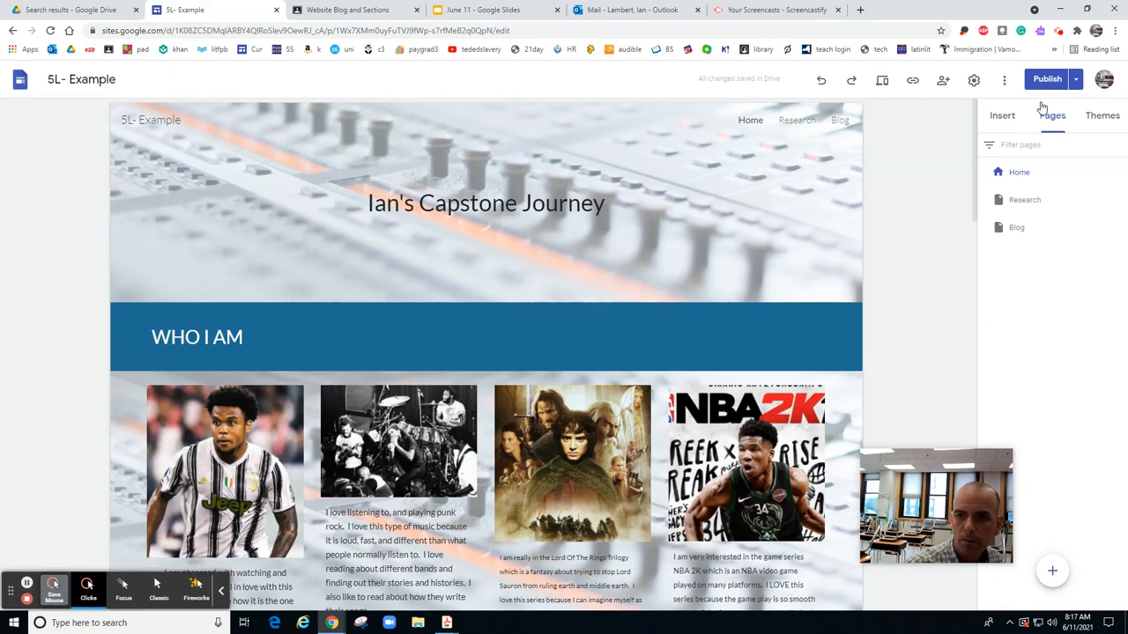
pyautogui.click(1052, 571)
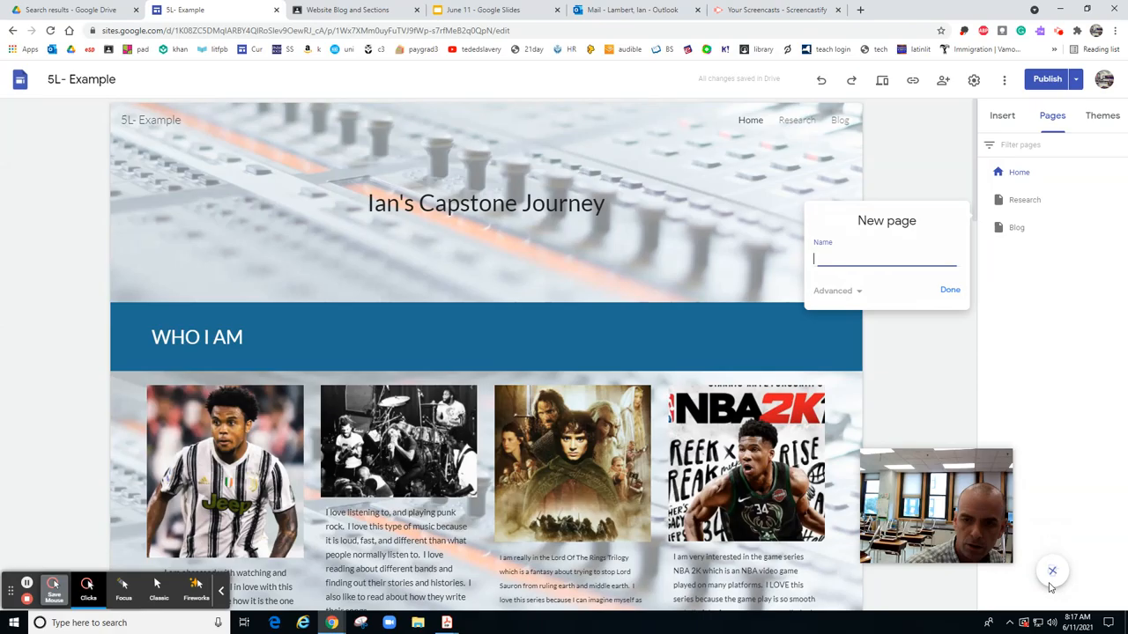
pyautogui.click(950, 289)
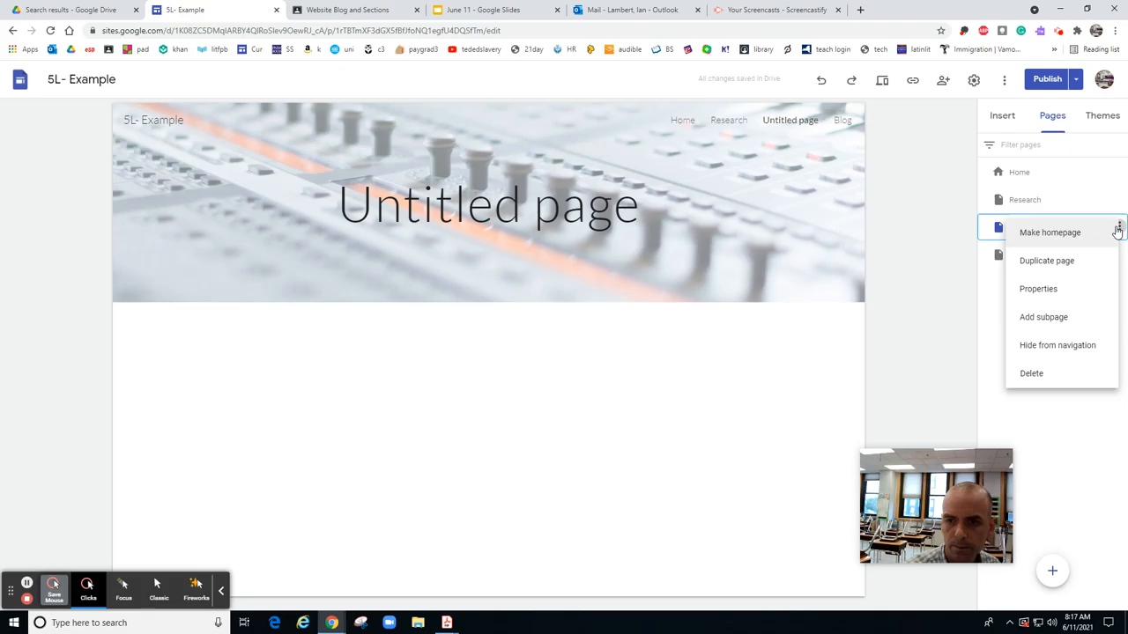
pyautogui.click(1030, 373)
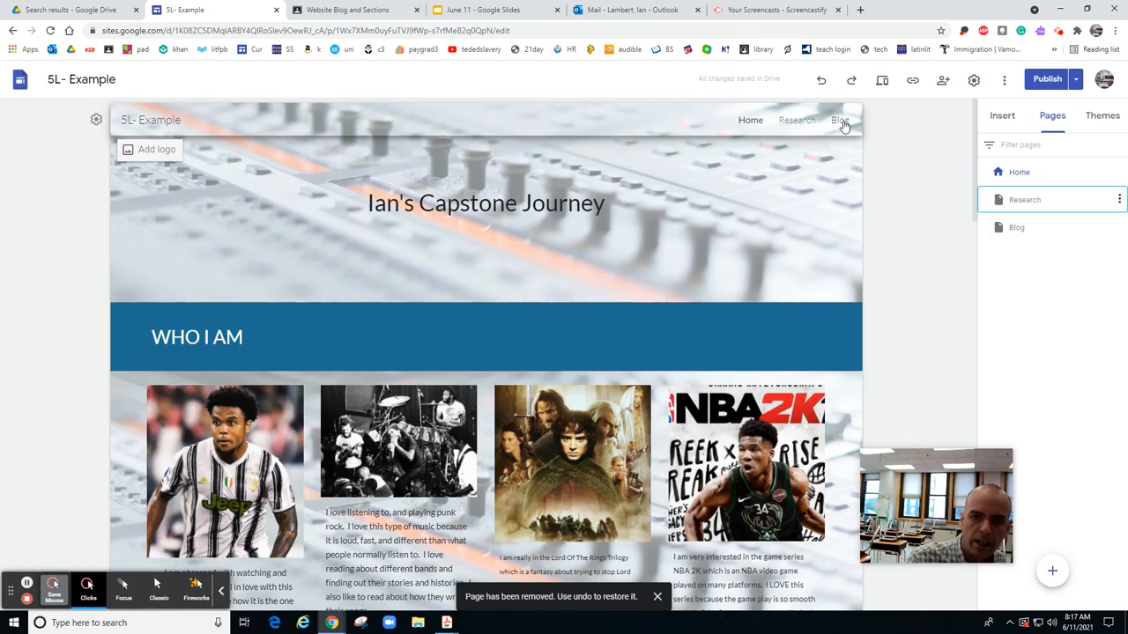
# Select Blog in the Pages list and insert an empty text box in the page body
pyautogui.click(839, 120)
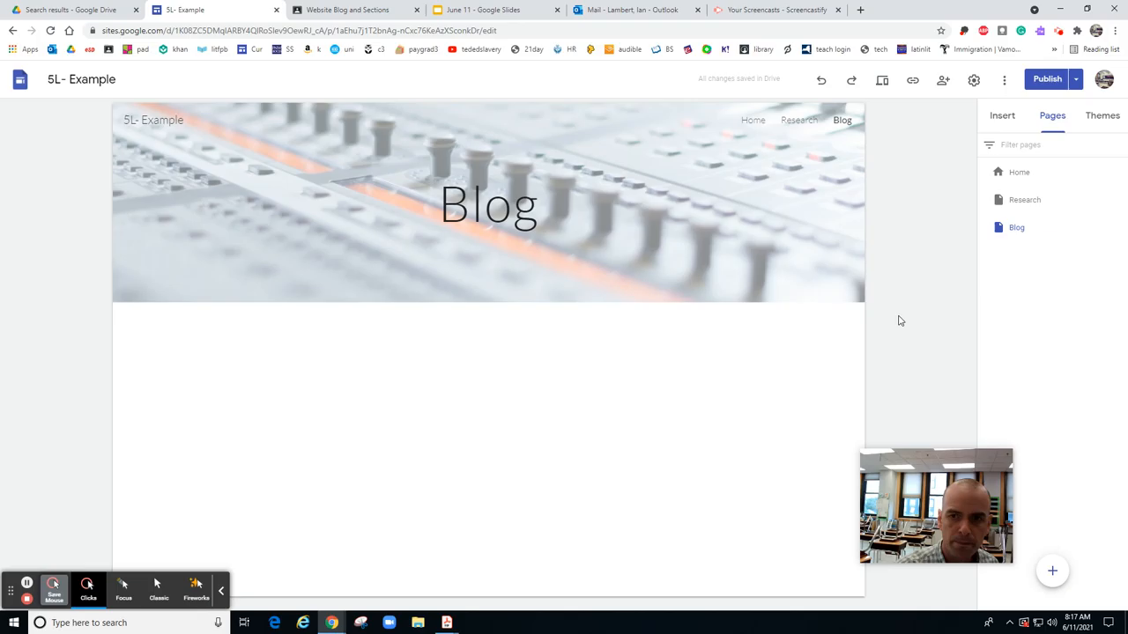
pyautogui.click(1001, 116)
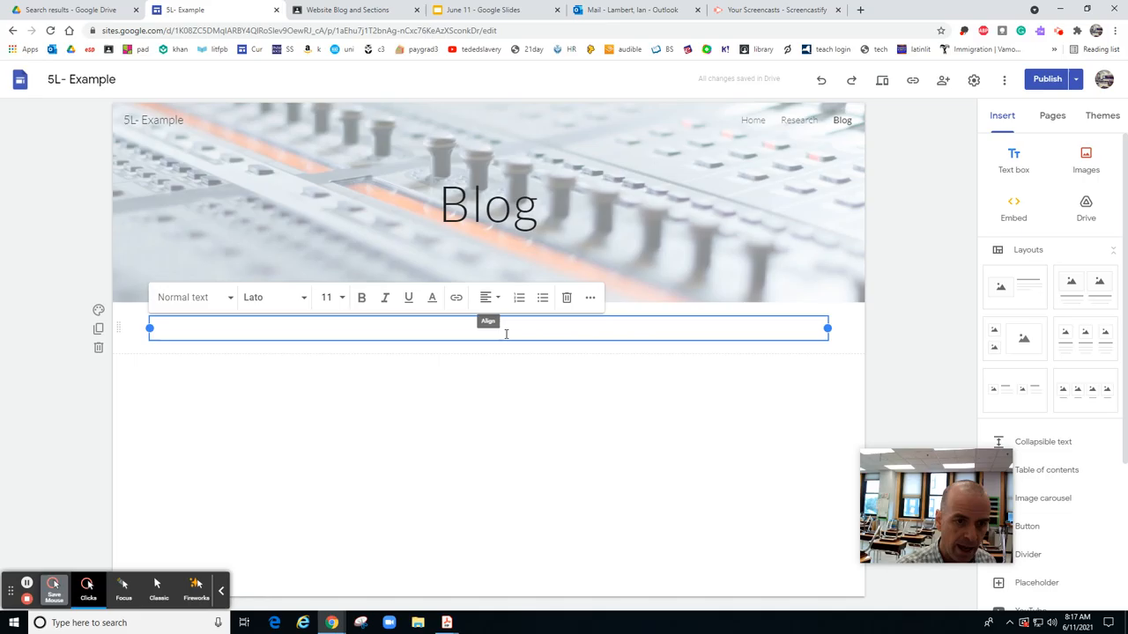
# Enter 'What has been your most influential or important resource so far? Why?' as a Heading on a blue section, then start a text box below
pyautogui.write('What has been your most influential or important resource so far? Why?')
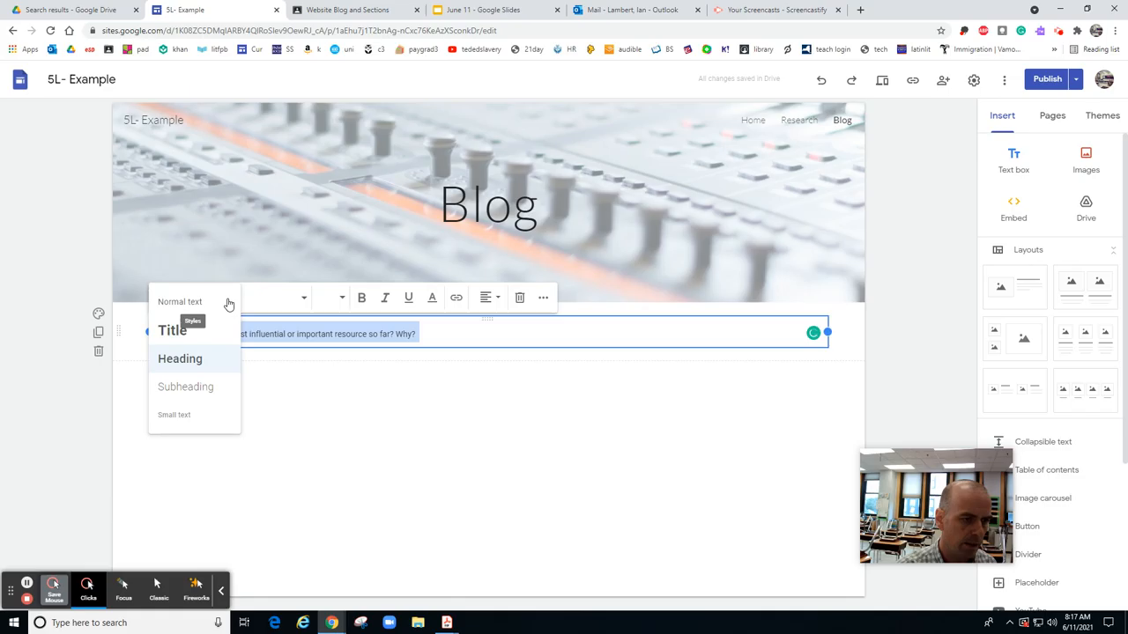
pyautogui.click(172, 330)
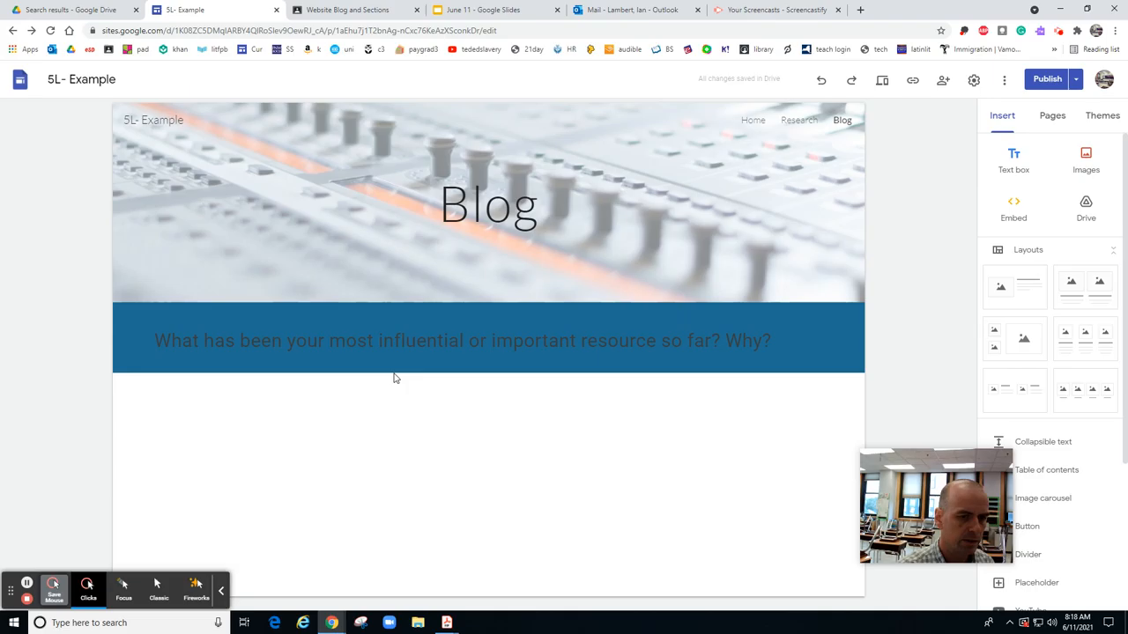
pyautogui.click(396, 397)
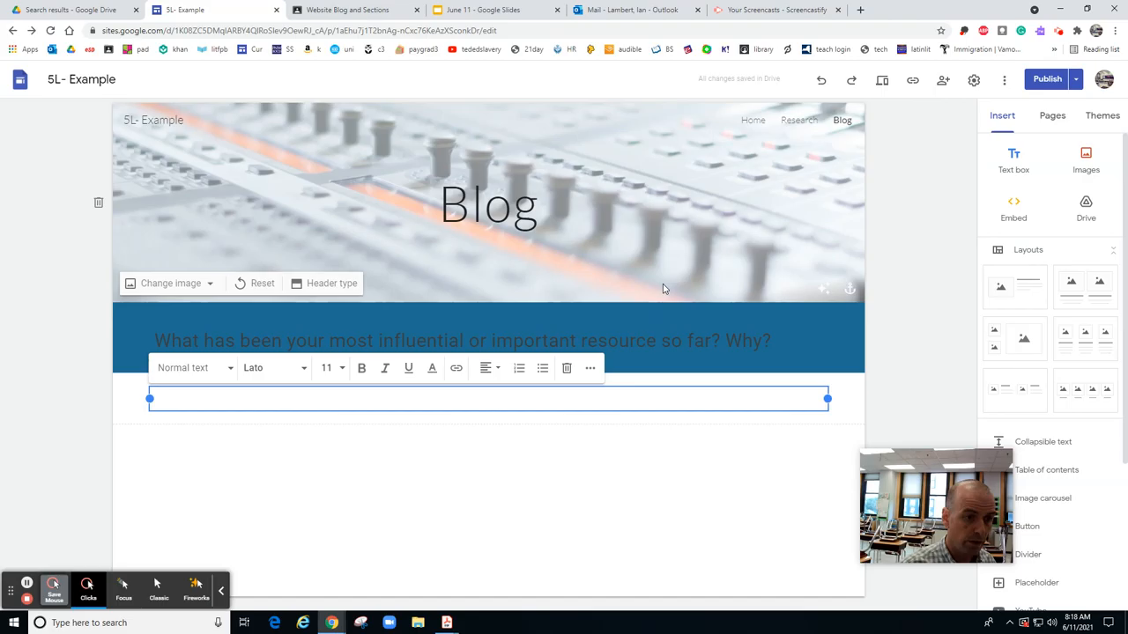